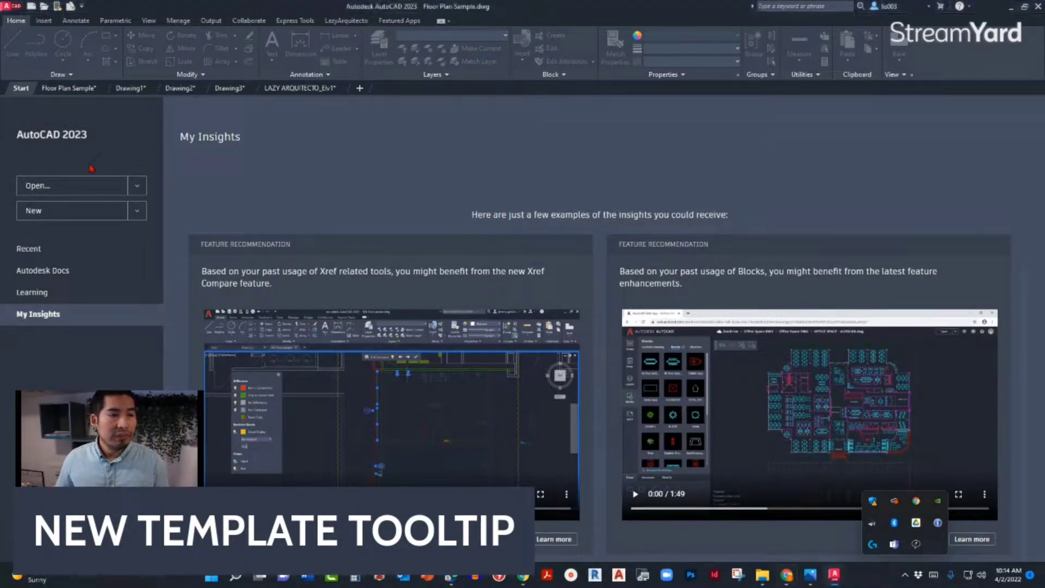
{"action": "mouse_move", "coordinate": [37, 220]}
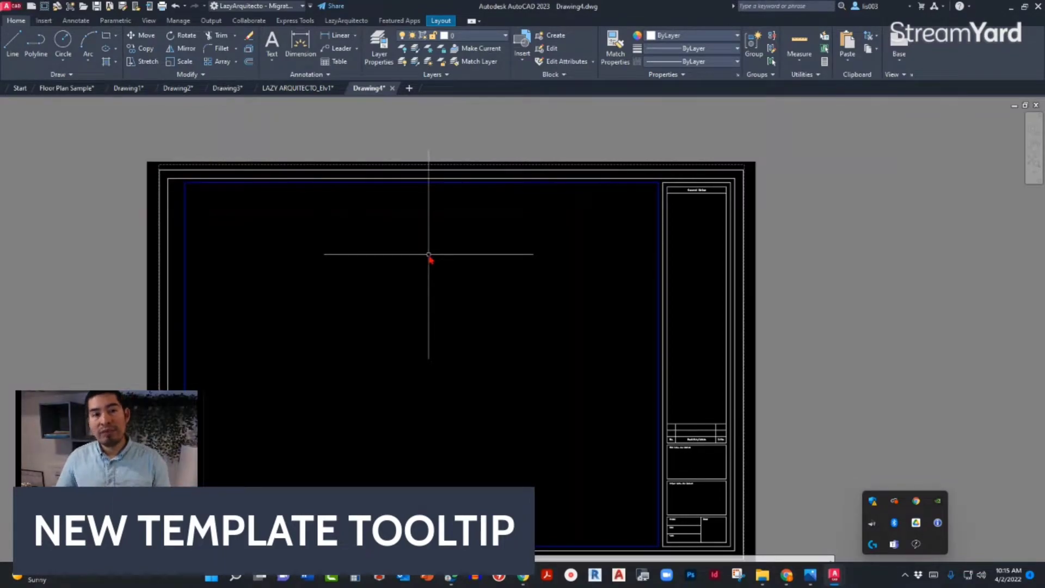
{"action": "mouse_move", "coordinate": [94, 130]}
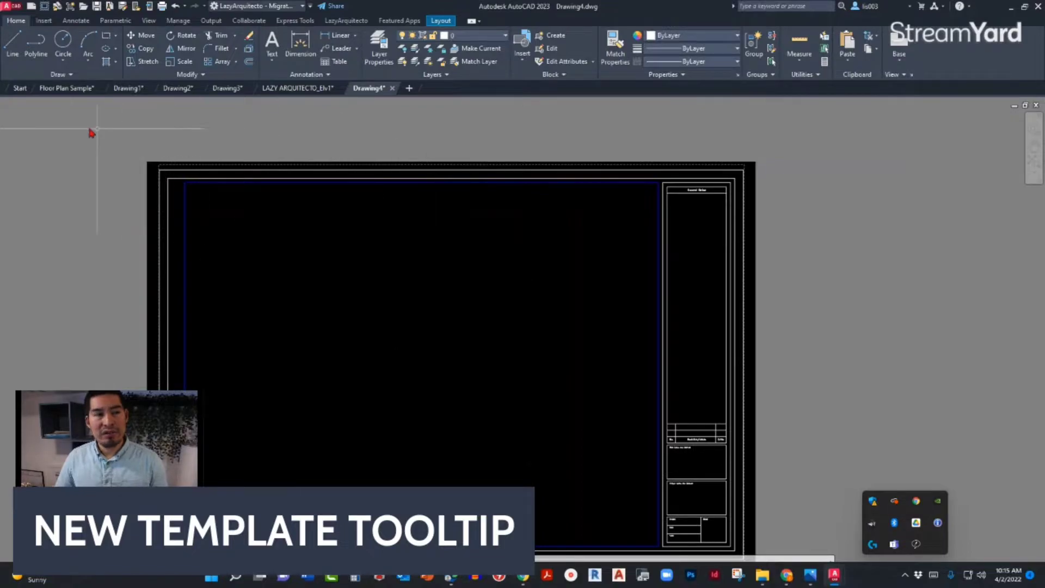
Return to the Start page, leaving Drawing4 open among the drawing tabs
{"action": "left_click", "coordinate": [20, 88]}
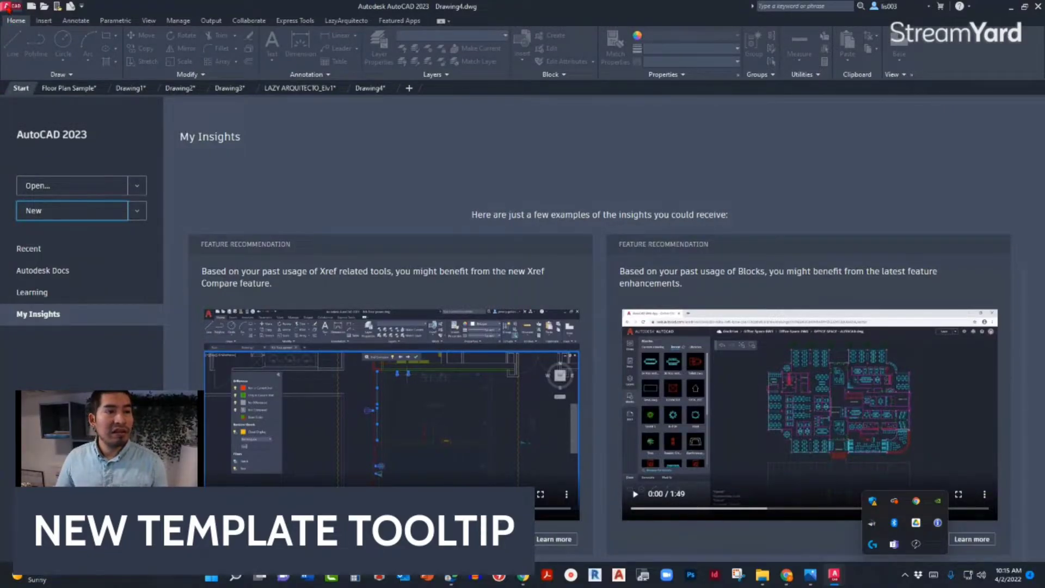
Show the application menu listing New, Open and recent documents
{"action": "left_click", "coordinate": [12, 7]}
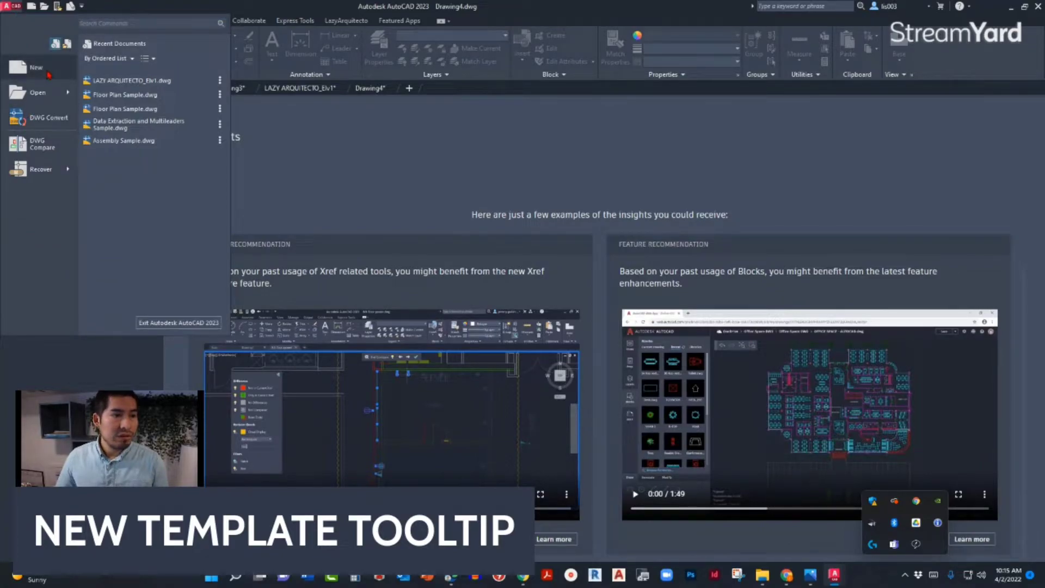
{"action": "mouse_move", "coordinate": [36, 66]}
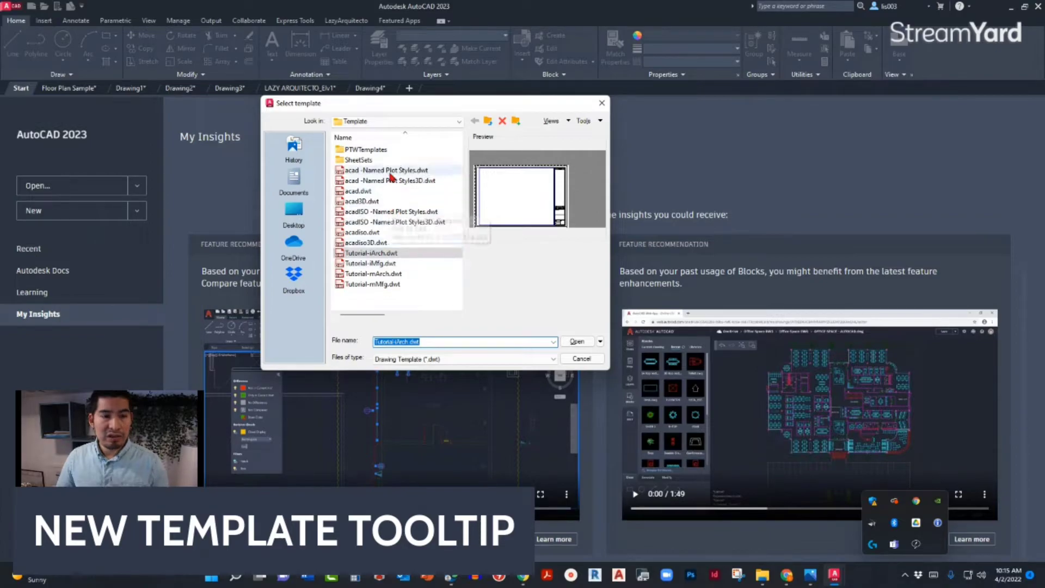
{"action": "mouse_move", "coordinate": [381, 239]}
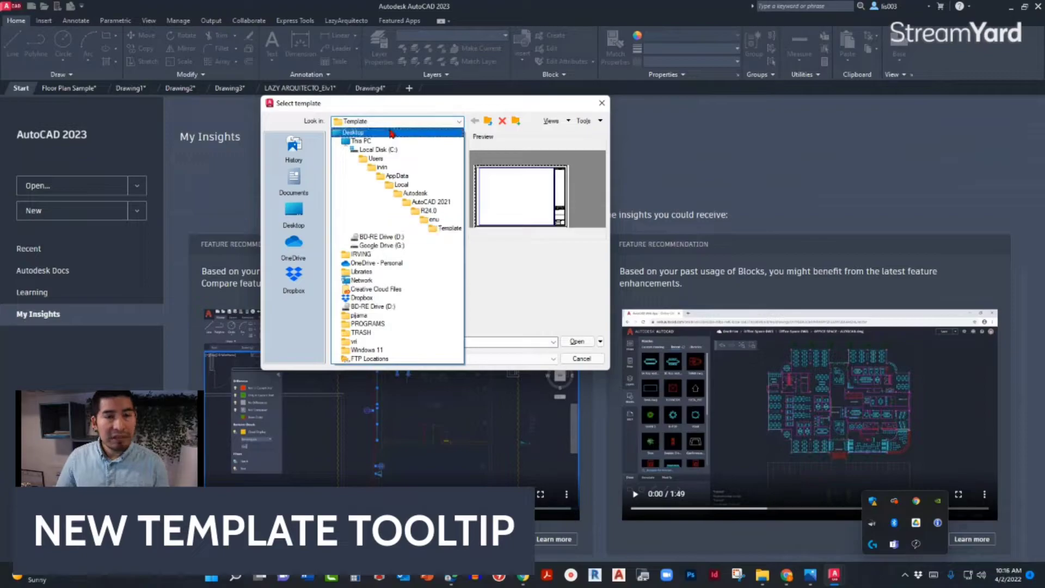
Browse the Select template dialog to 01 LAZY ARQUITECTO > 02 DWG > ELEVATIONS > 02
{"action": "left_click", "coordinate": [450, 228]}
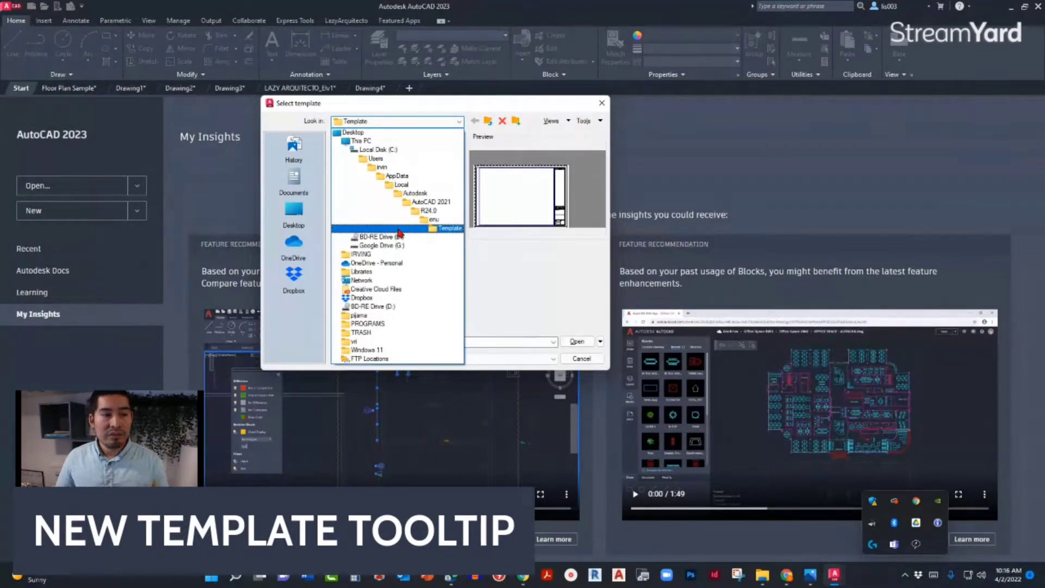
{"action": "left_click", "coordinate": [382, 245]}
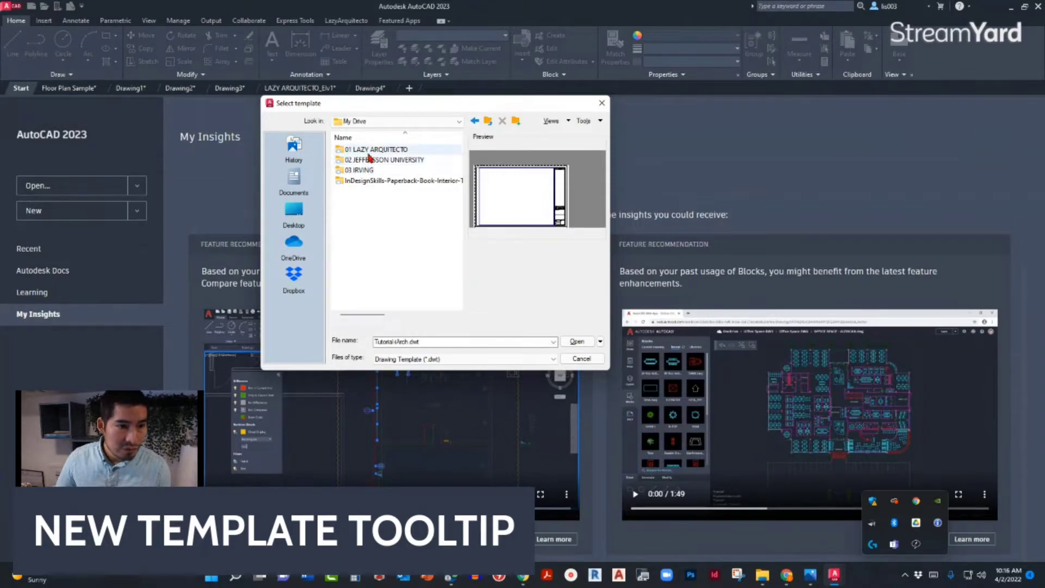
{"action": "double_click", "coordinate": [376, 149]}
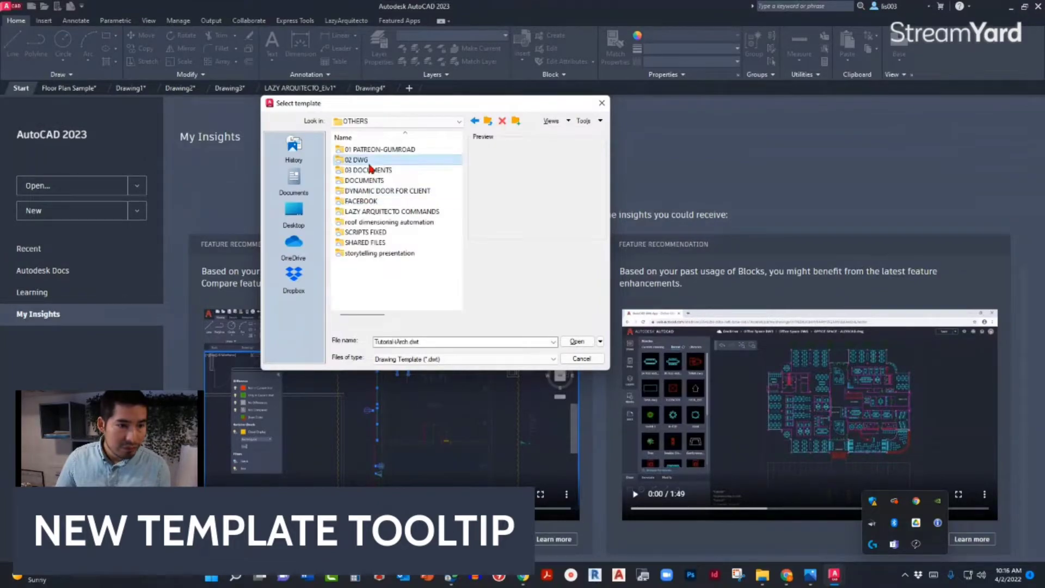
{"action": "double_click", "coordinate": [357, 159]}
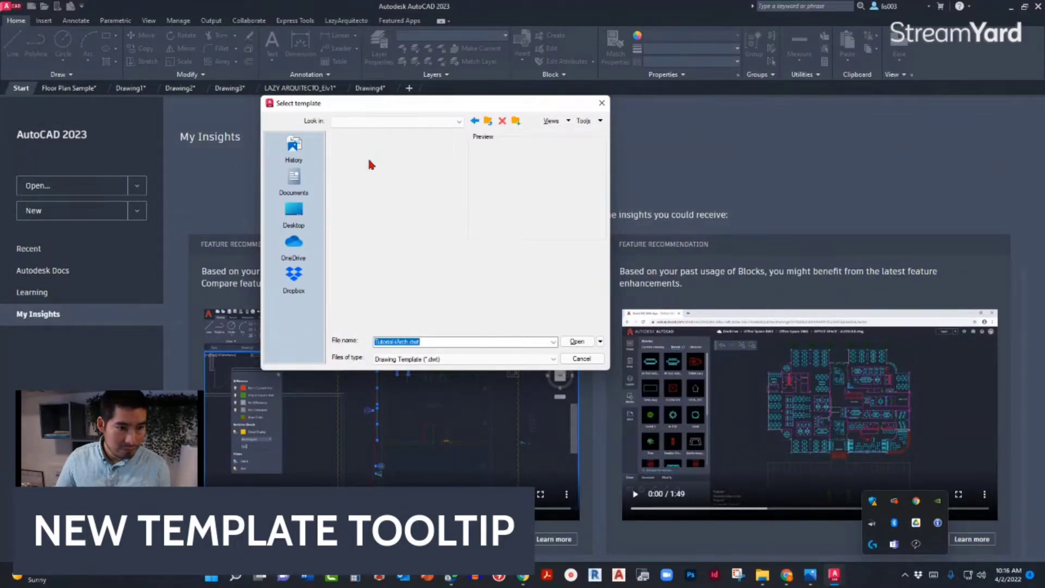
{"action": "left_click", "coordinate": [459, 121]}
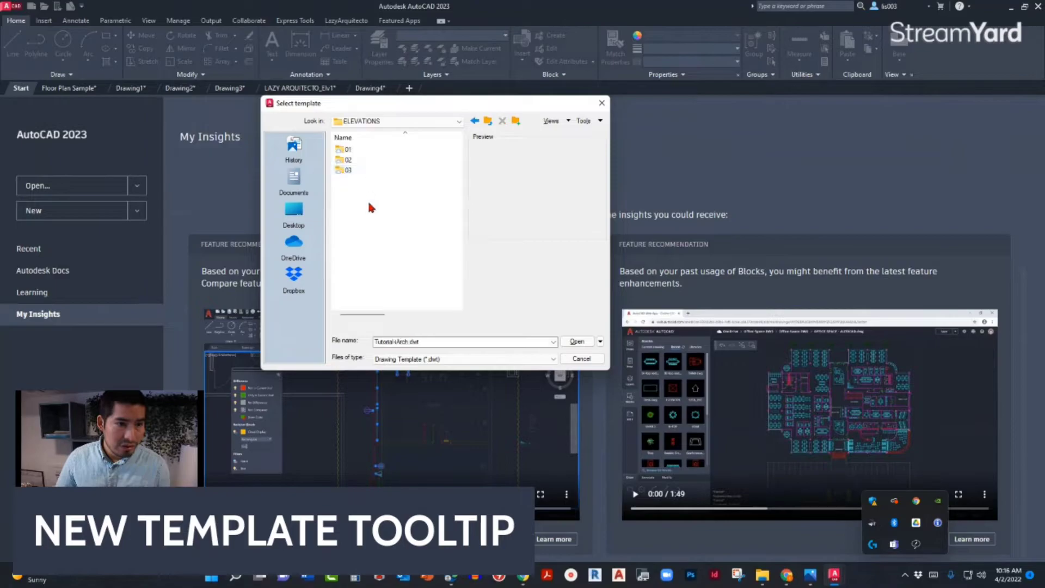
{"action": "double_click", "coordinate": [346, 160]}
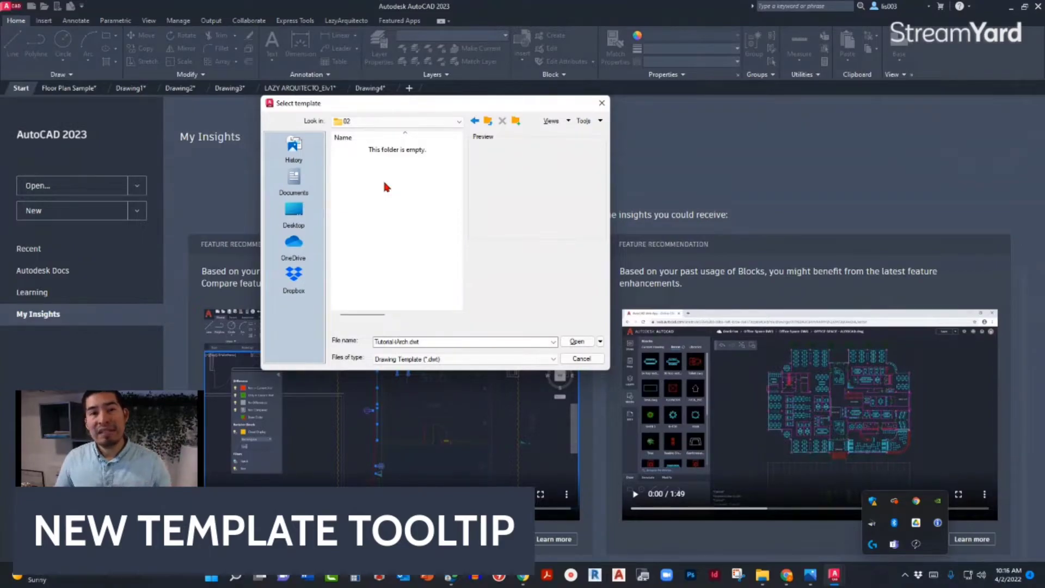
{"action": "mouse_move", "coordinate": [378, 275]}
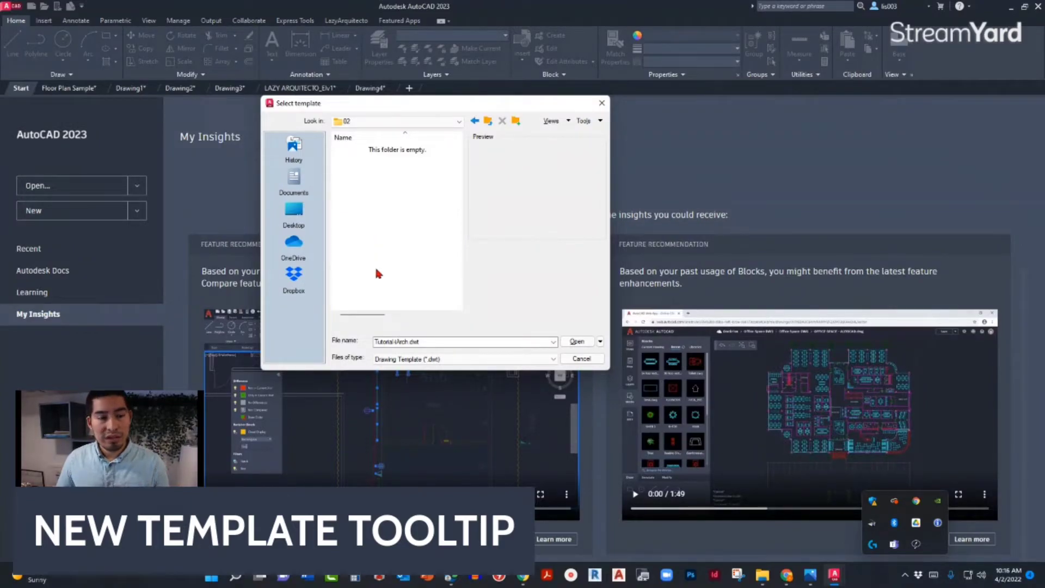
Create Drawing5 from LAZY ARQUITECTO_Elv2.dwg listed as a regular drawing file, then return to Start
{"action": "left_click", "coordinate": [464, 358]}
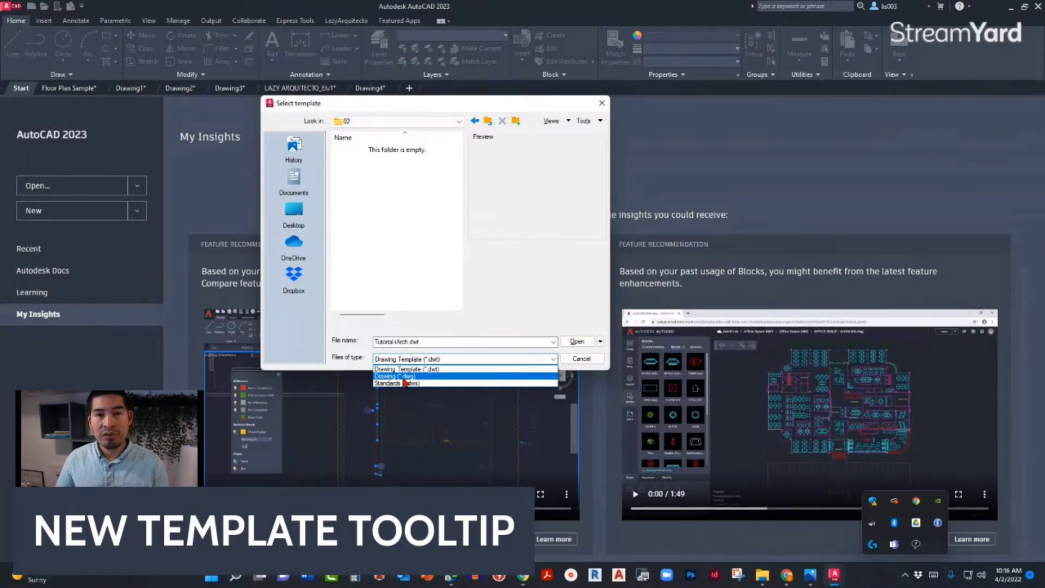
{"action": "left_click", "coordinate": [394, 376]}
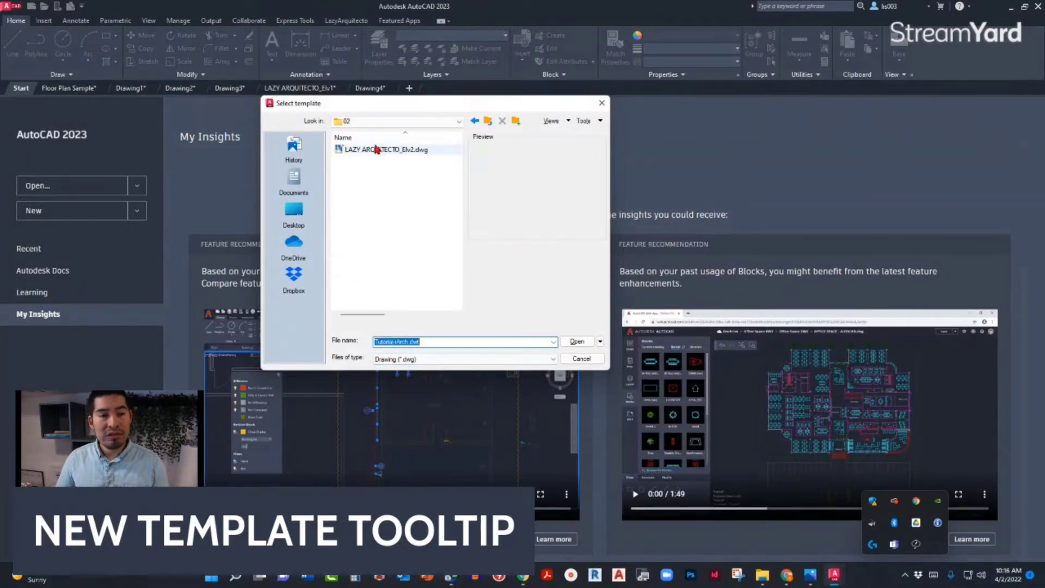
{"action": "mouse_move", "coordinate": [367, 154]}
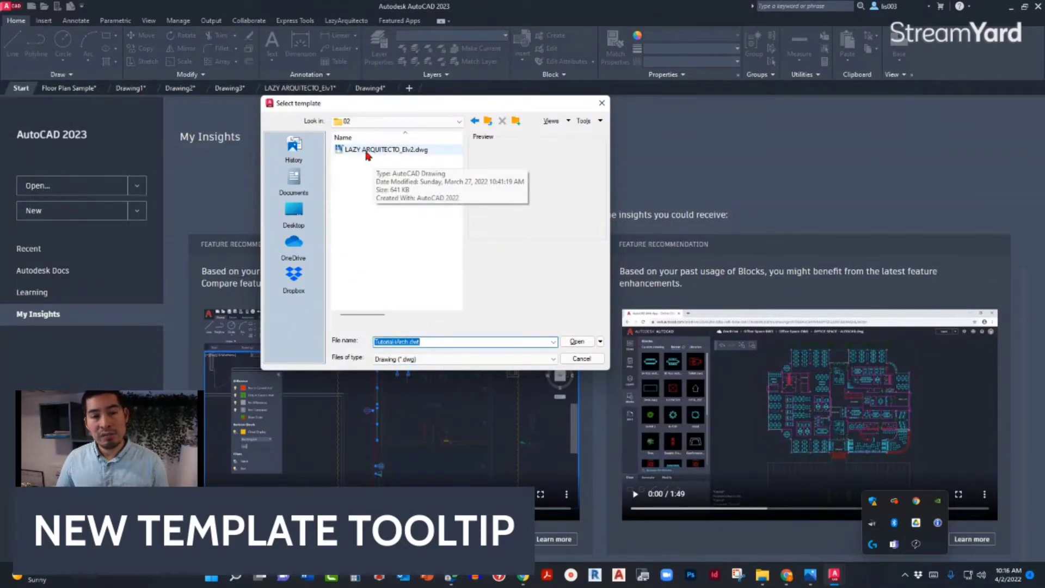
{"action": "left_click", "coordinate": [383, 149]}
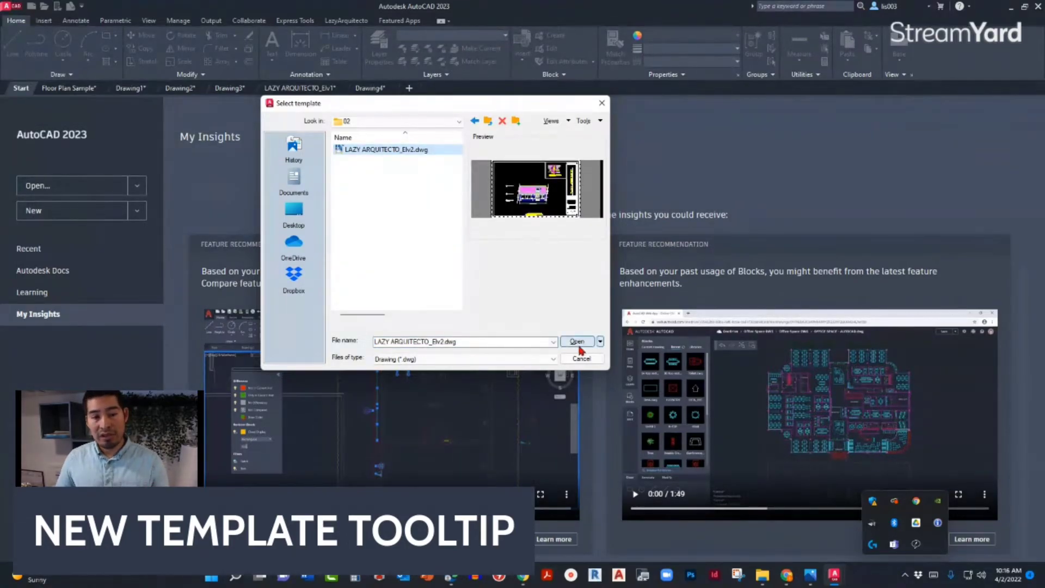
{"action": "left_click", "coordinate": [577, 341]}
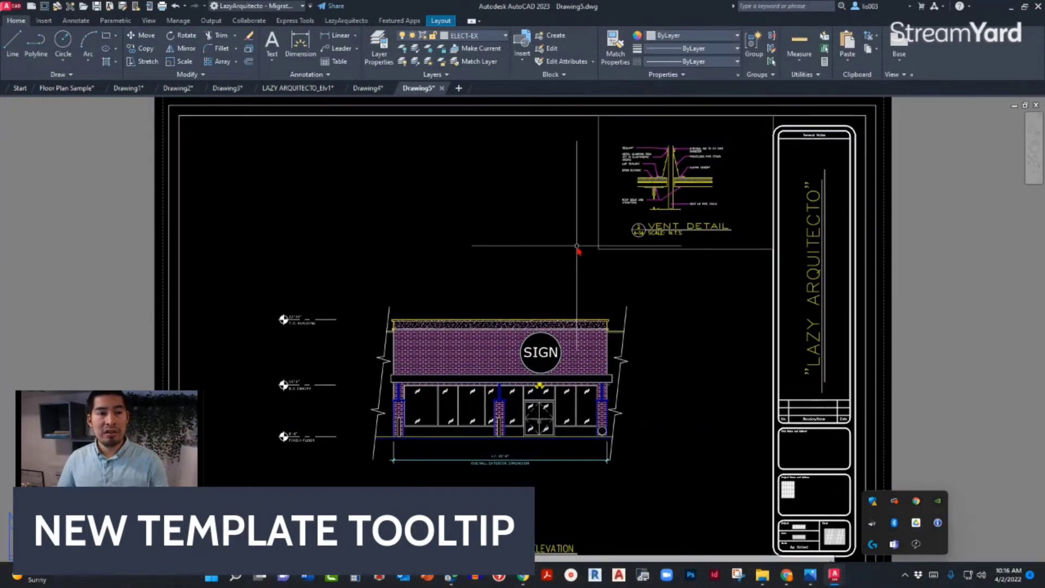
{"action": "mouse_move", "coordinate": [304, 140]}
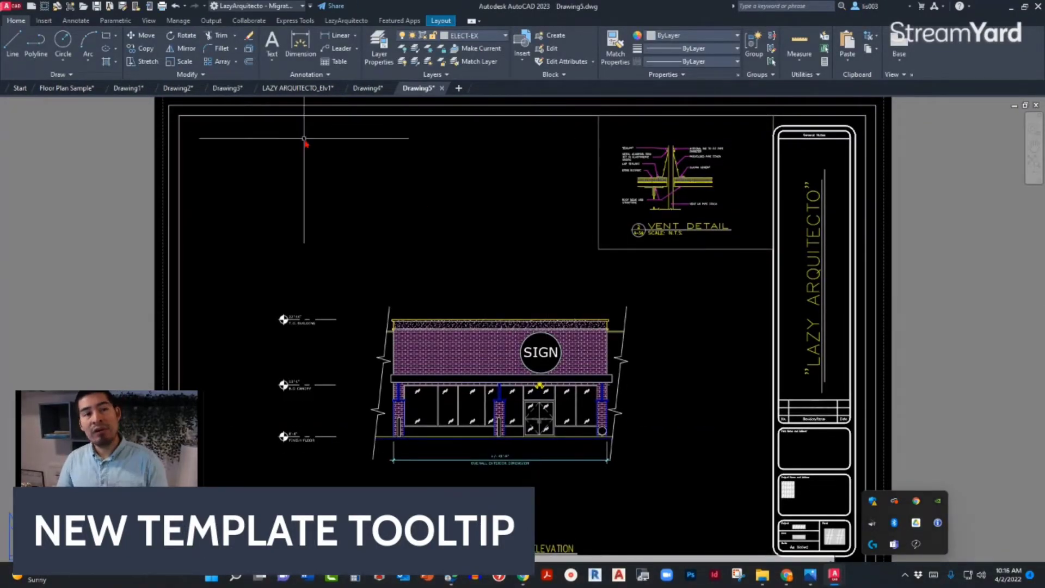
{"action": "left_click", "coordinate": [20, 89]}
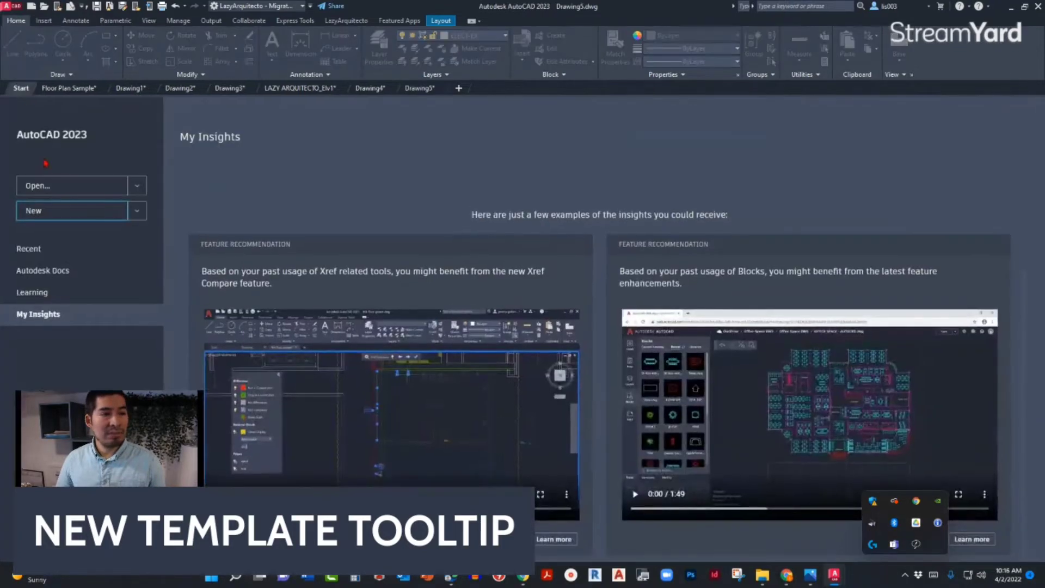
Create Drawing6 from the default template, showing the LAZY ARQUITECTO elevation sheet
{"action": "left_click", "coordinate": [73, 210]}
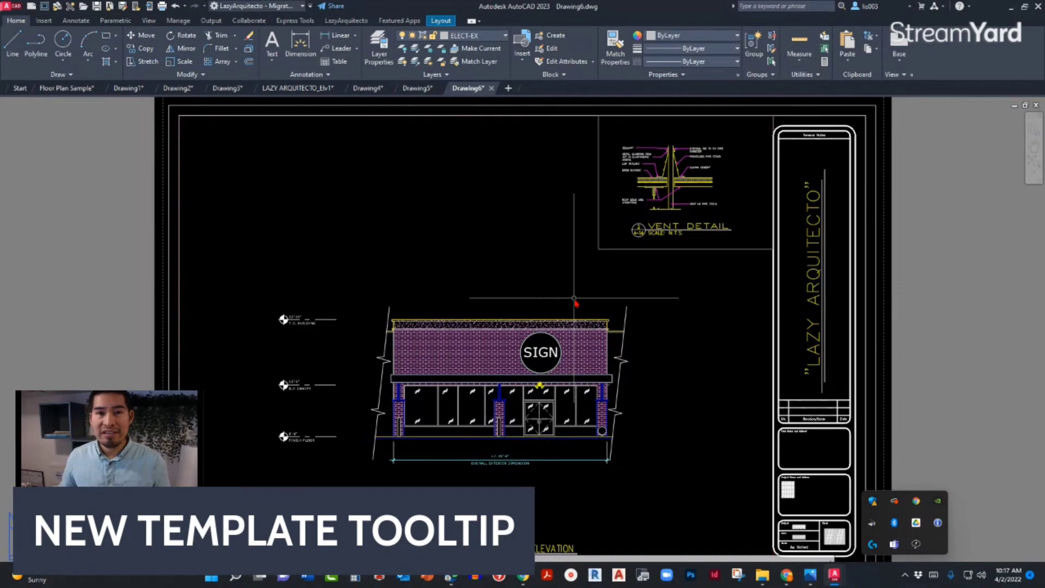
{"action": "mouse_move", "coordinate": [594, 305]}
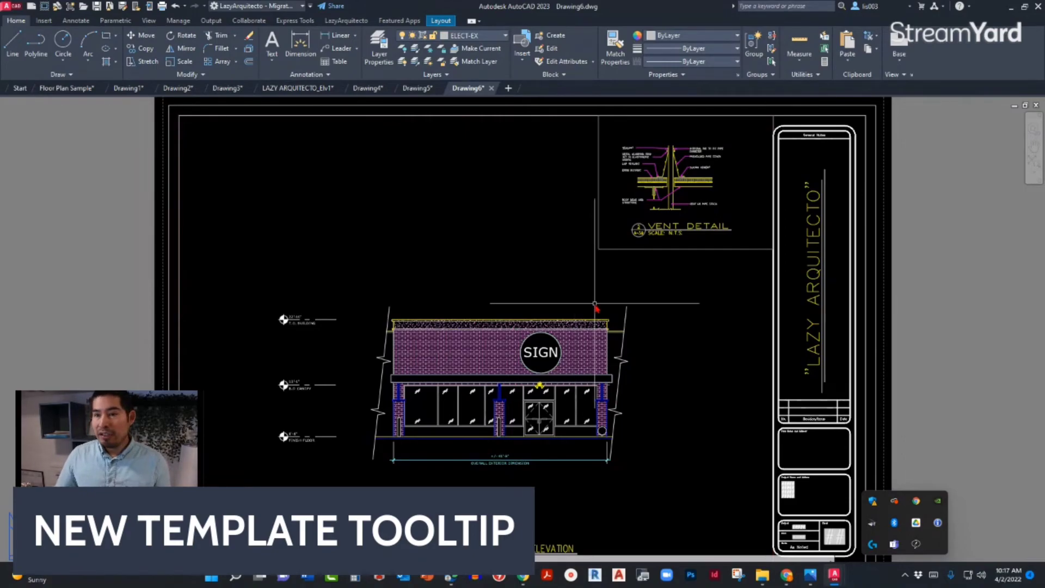
{"action": "mouse_move", "coordinate": [990, 308]}
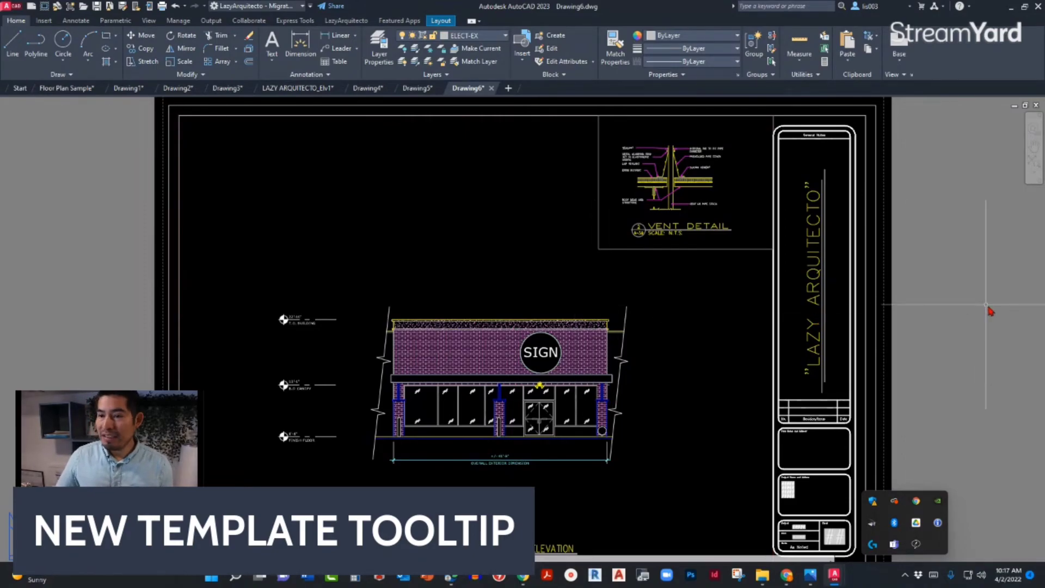